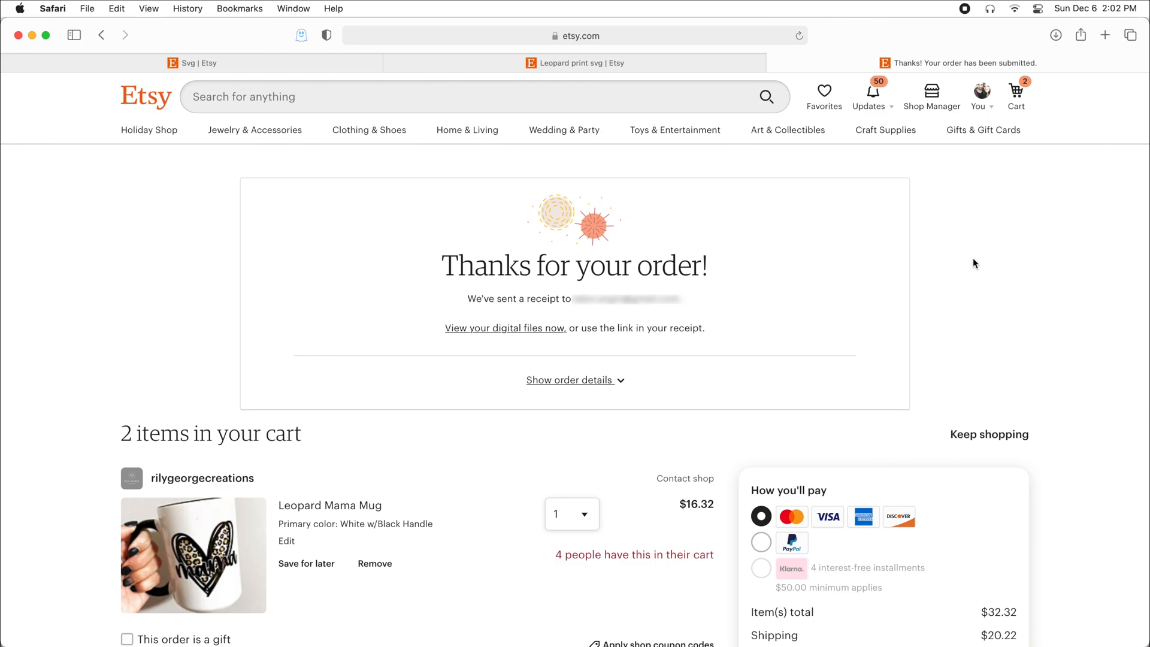
mouse_move(594, 310)
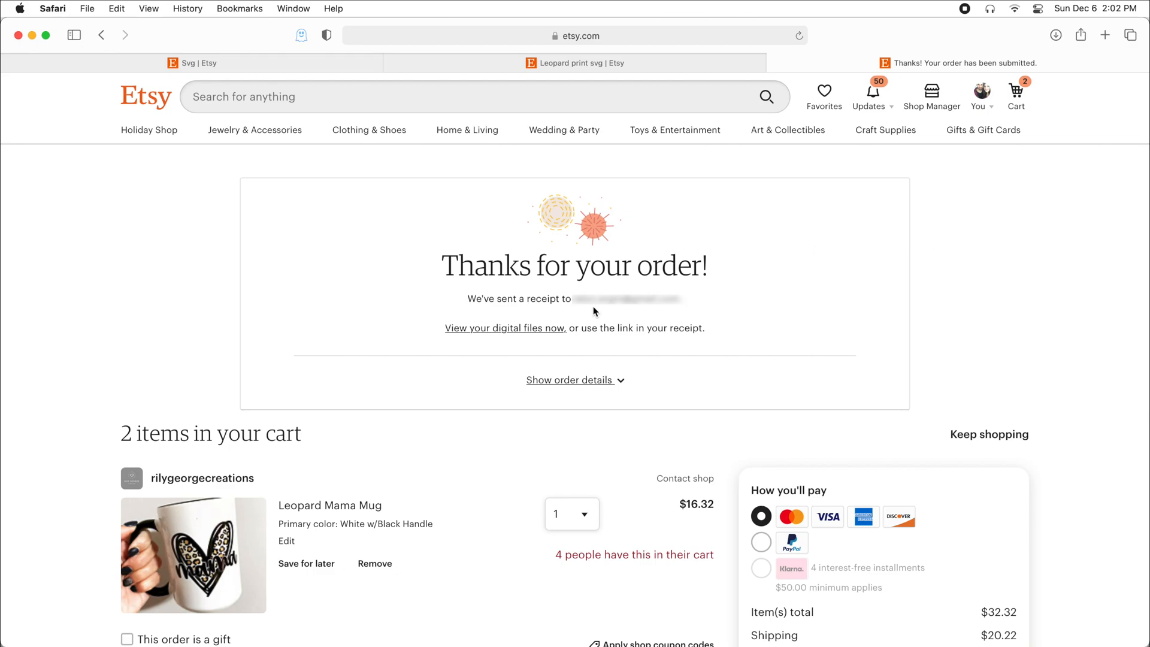
mouse_move(459, 380)
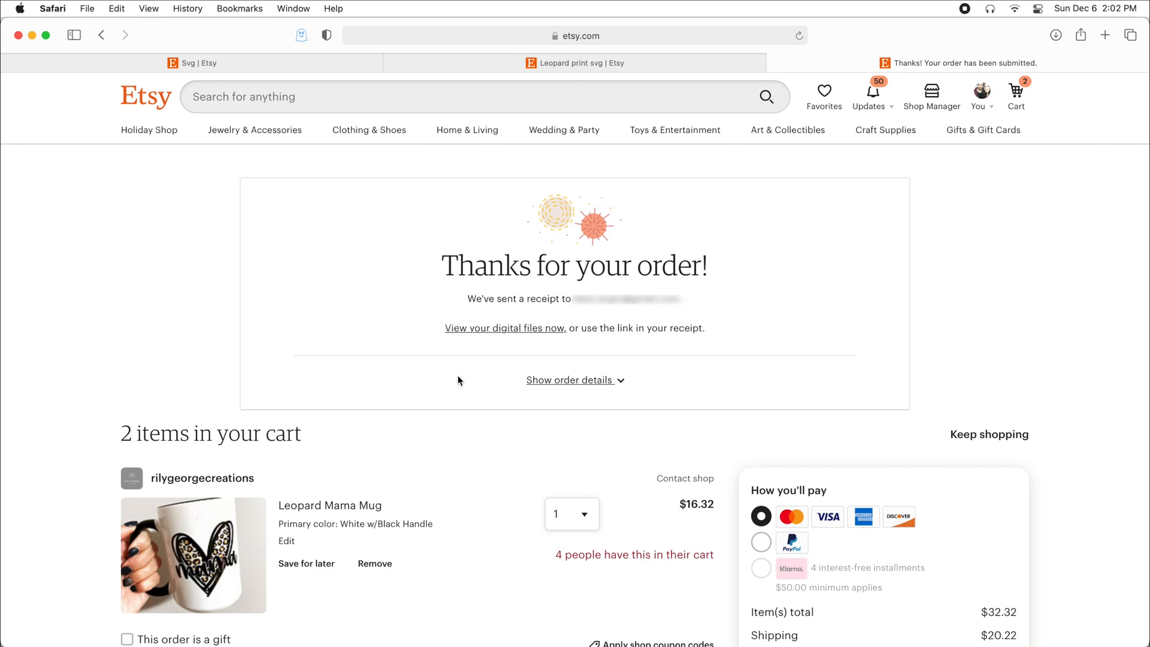
mouse_move(484, 334)
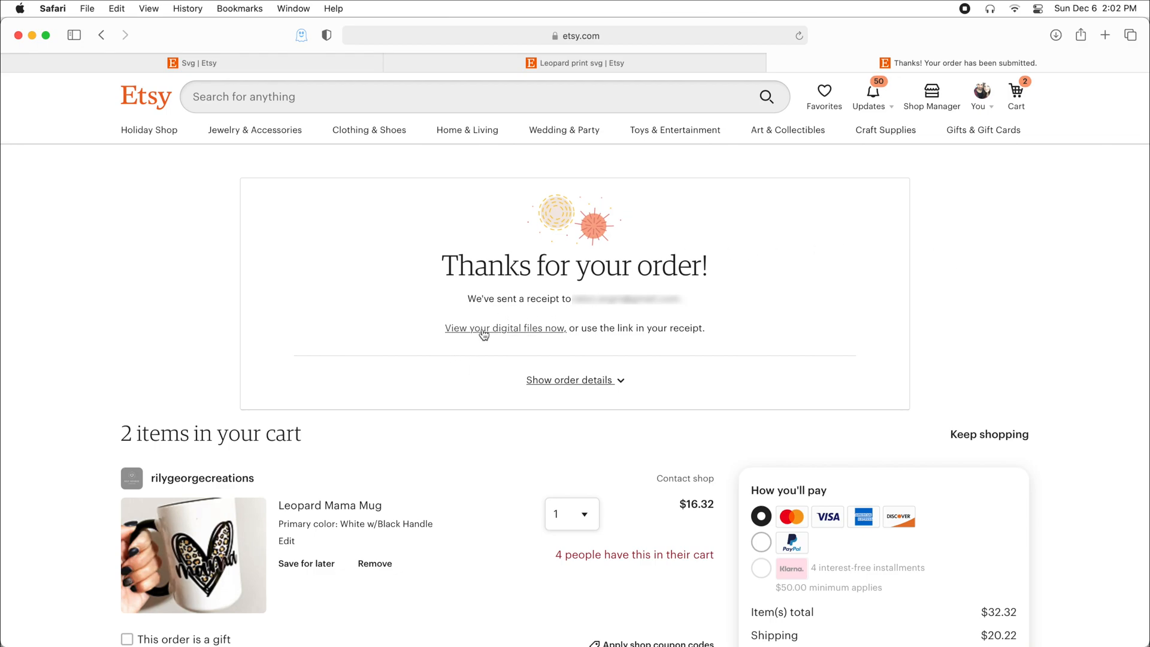
Download LeopardPrintSVG.svg from the order's digital files on Etsy
left_click(505, 328)
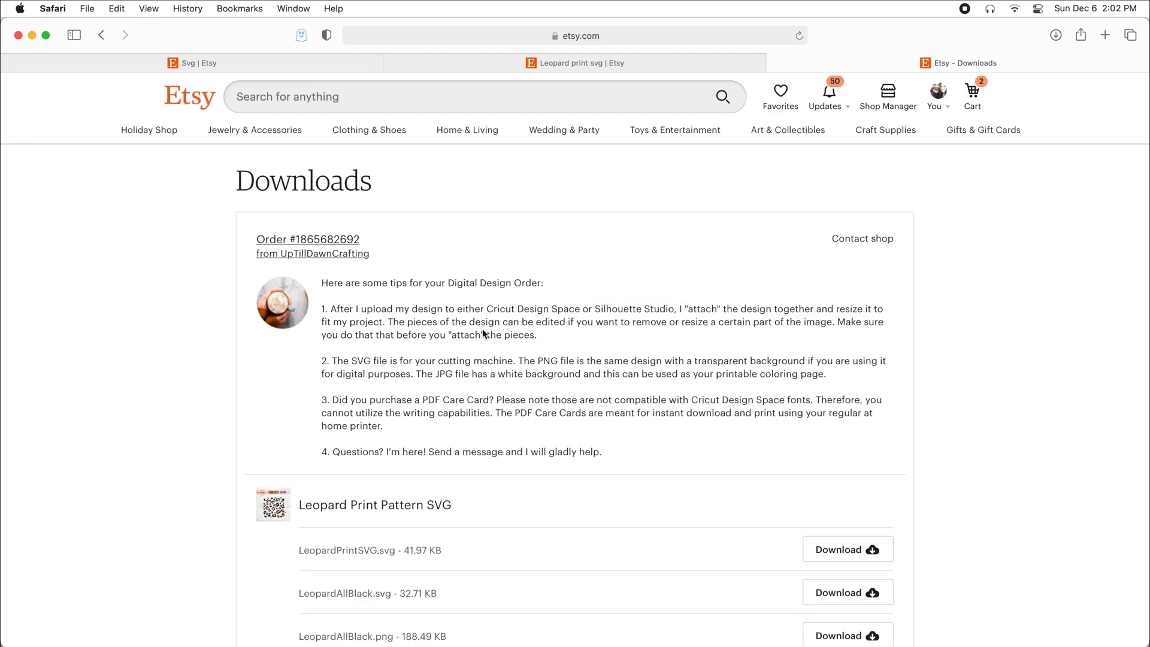
scroll("down", 3)
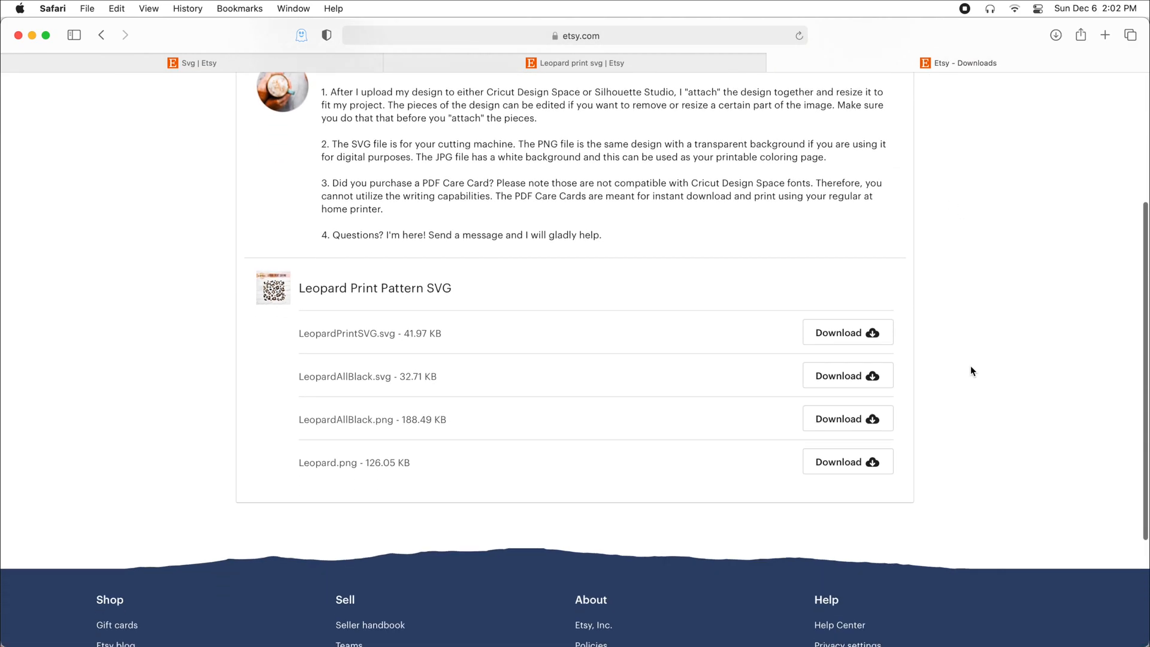
scroll("down", 3)
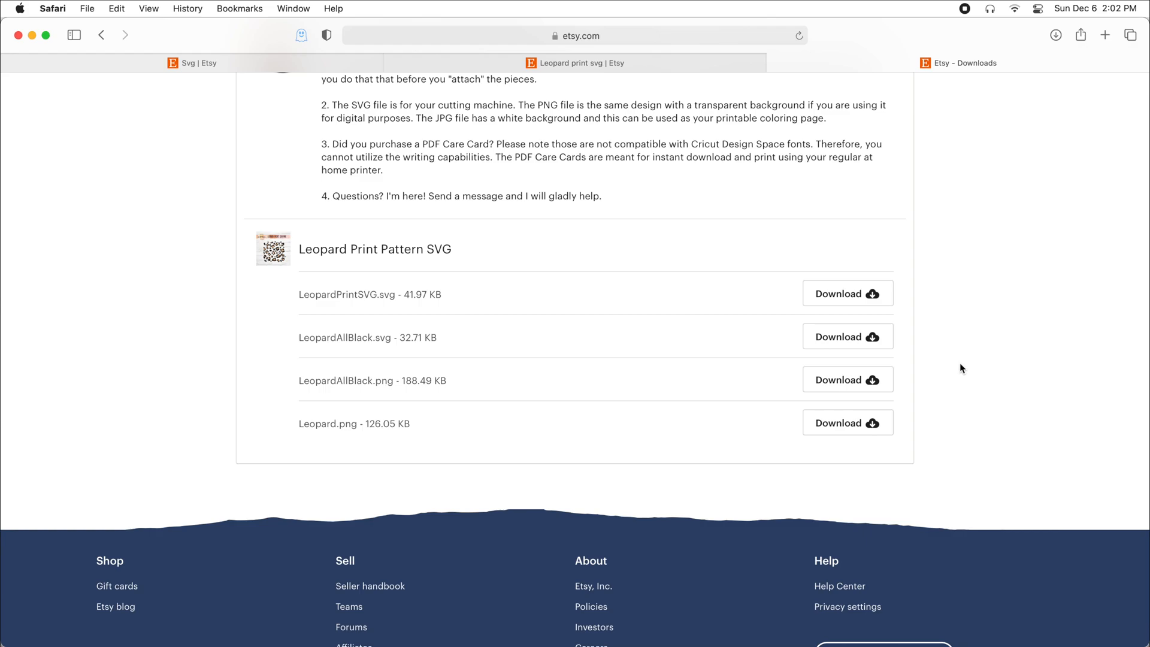
mouse_move(846, 420)
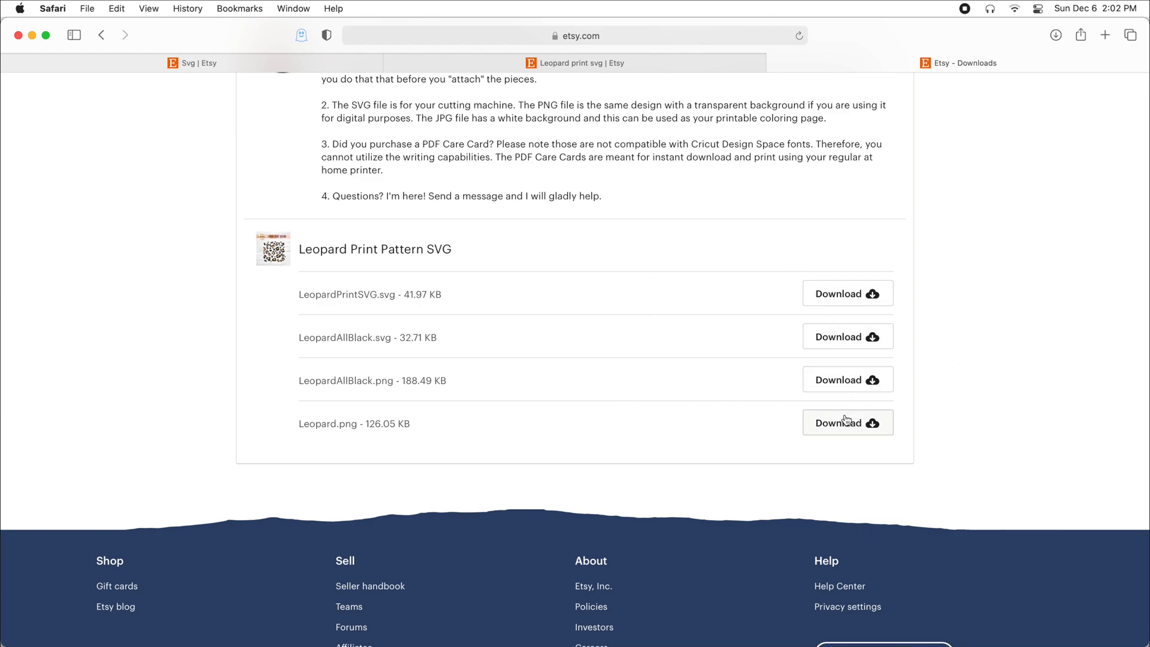
mouse_move(850, 300)
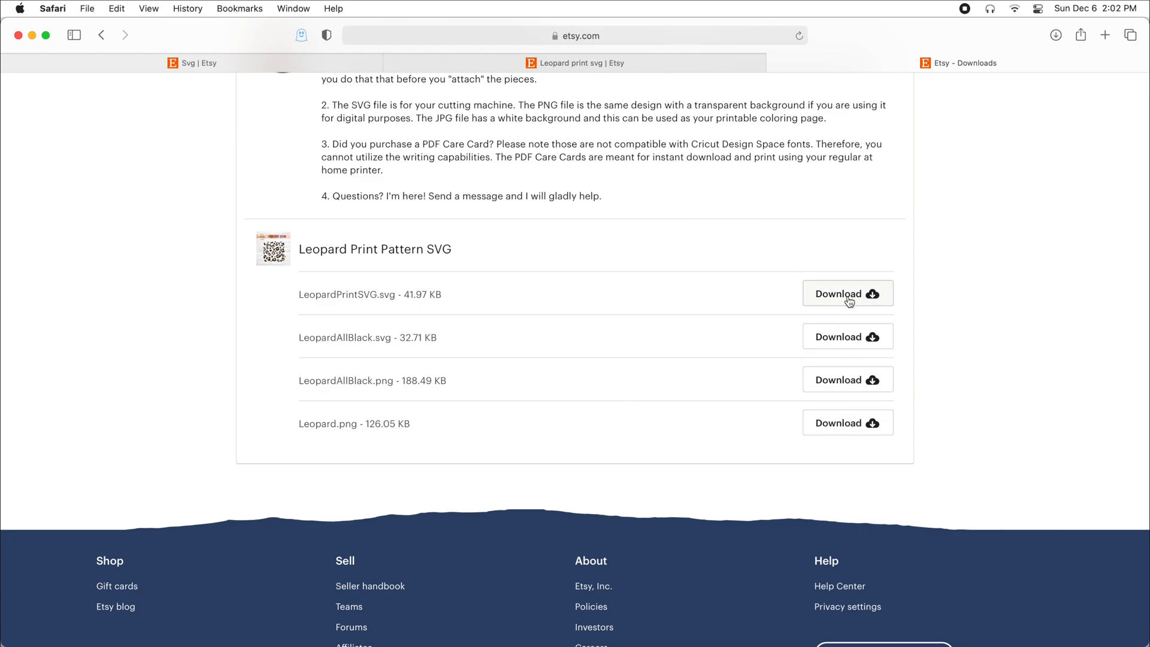
left_click(847, 293)
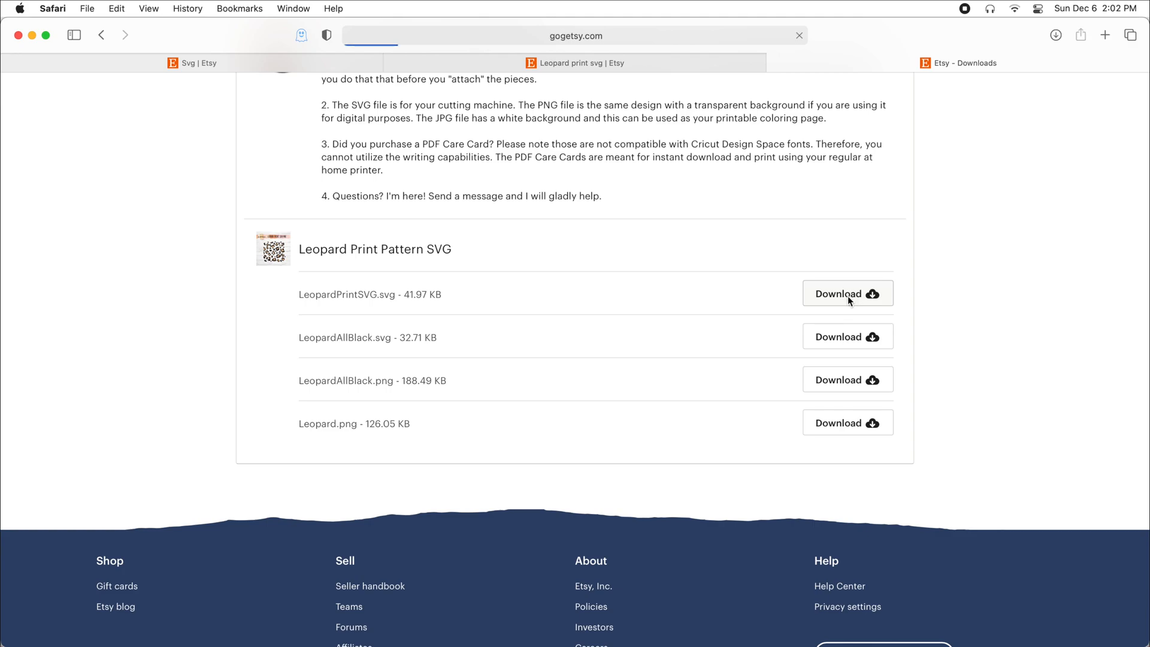
left_click(847, 294)
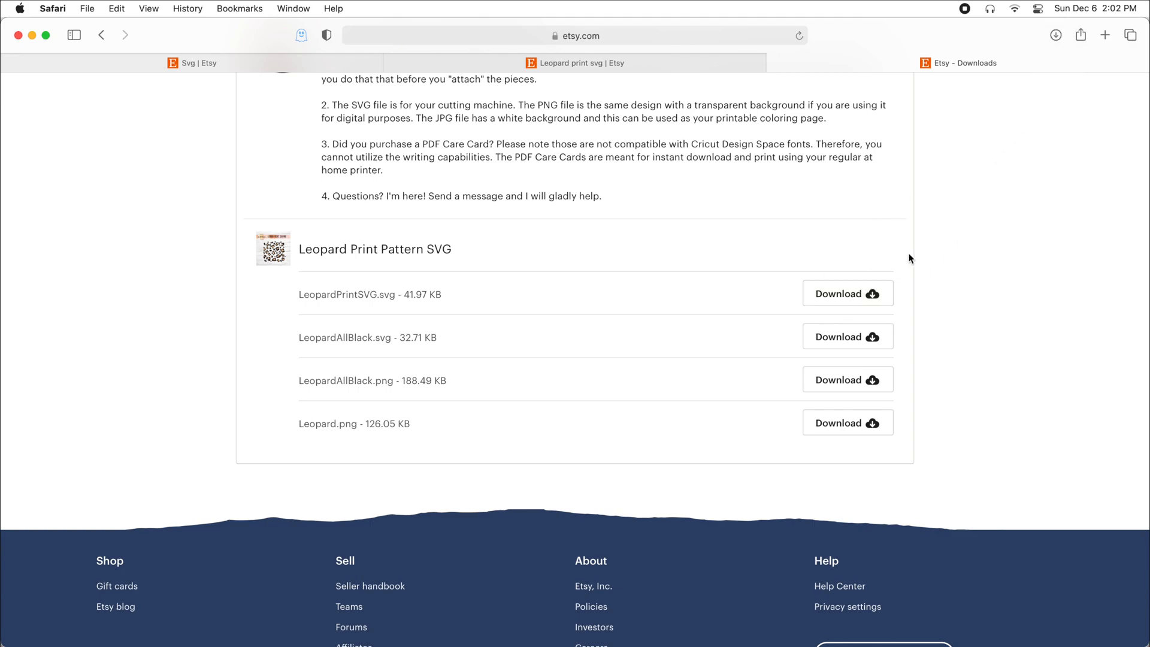
scroll("up", 3)
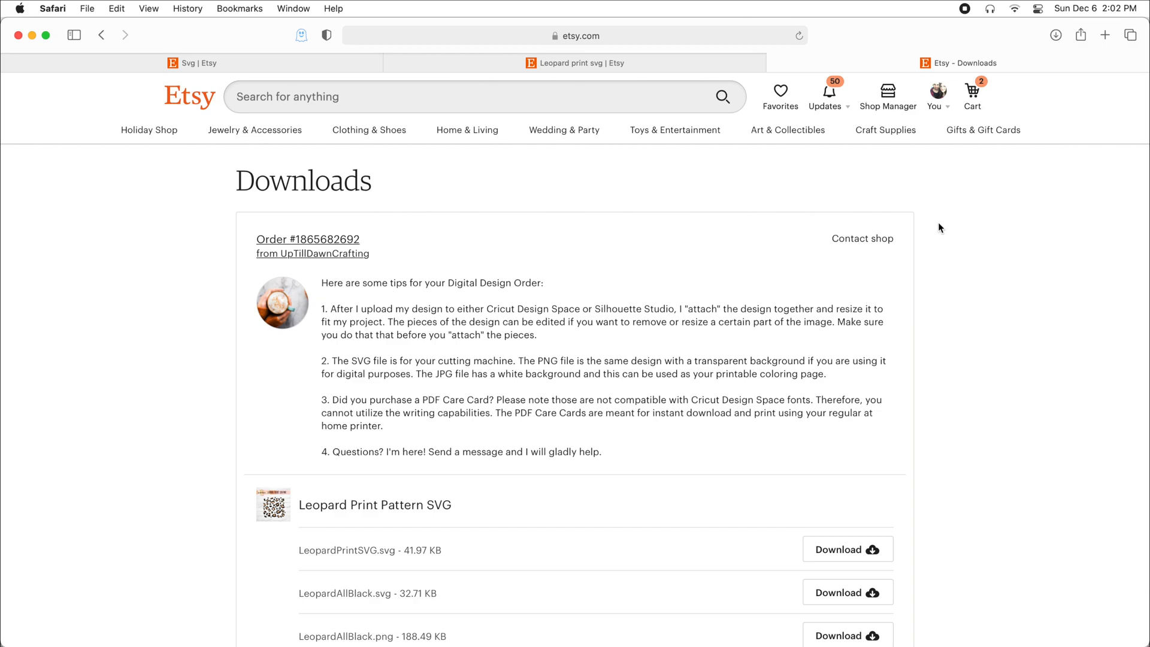
mouse_move(940, 109)
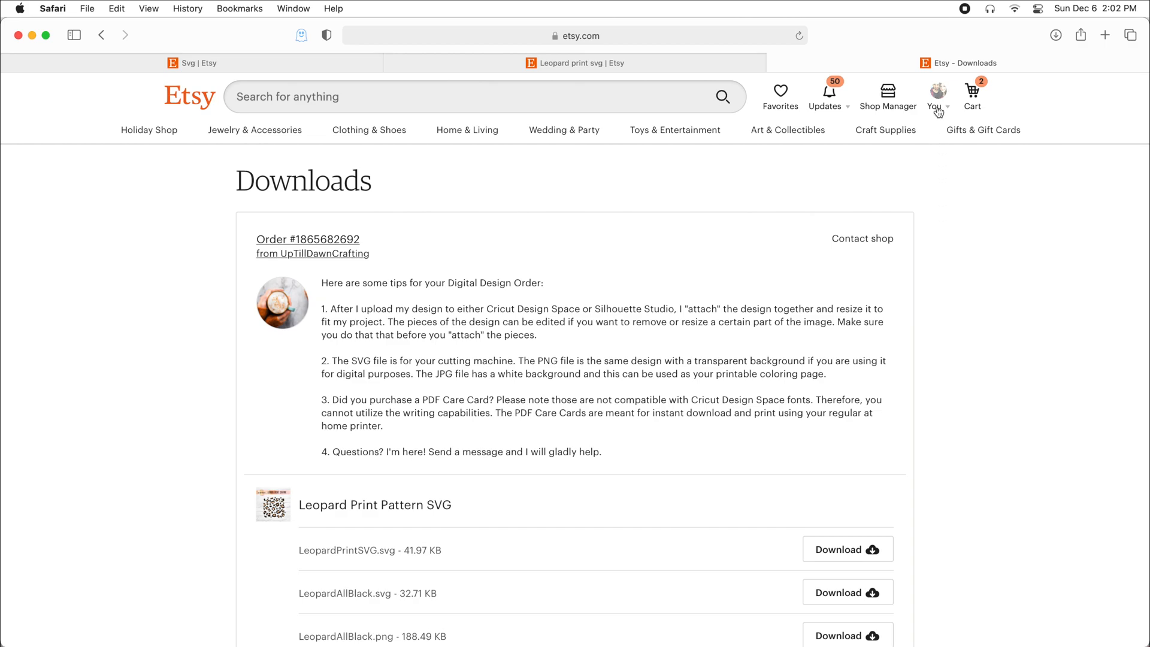
Go to Purchases and reviews from the You account menu
left_click(937, 93)
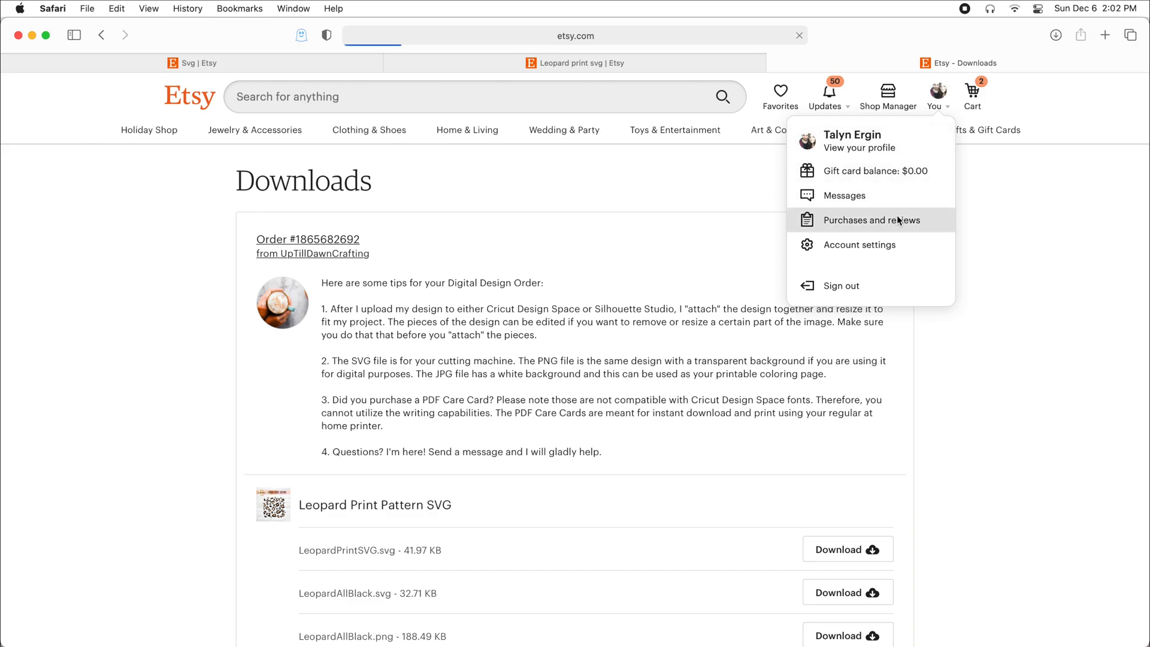
left_click(871, 220)
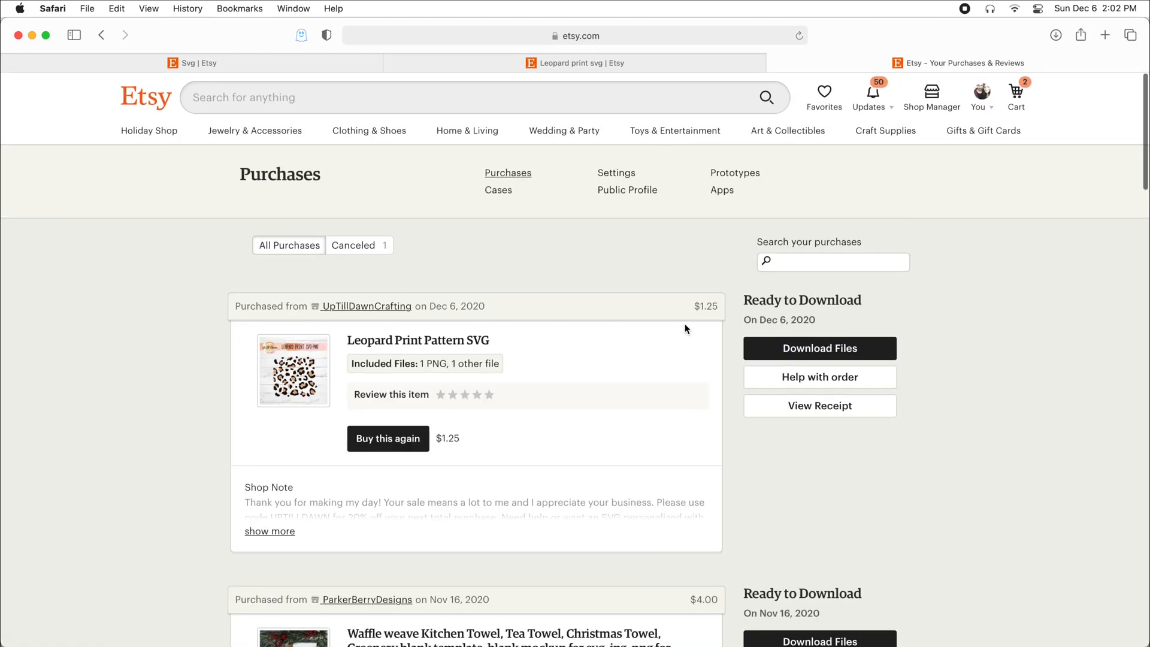
mouse_move(644, 461)
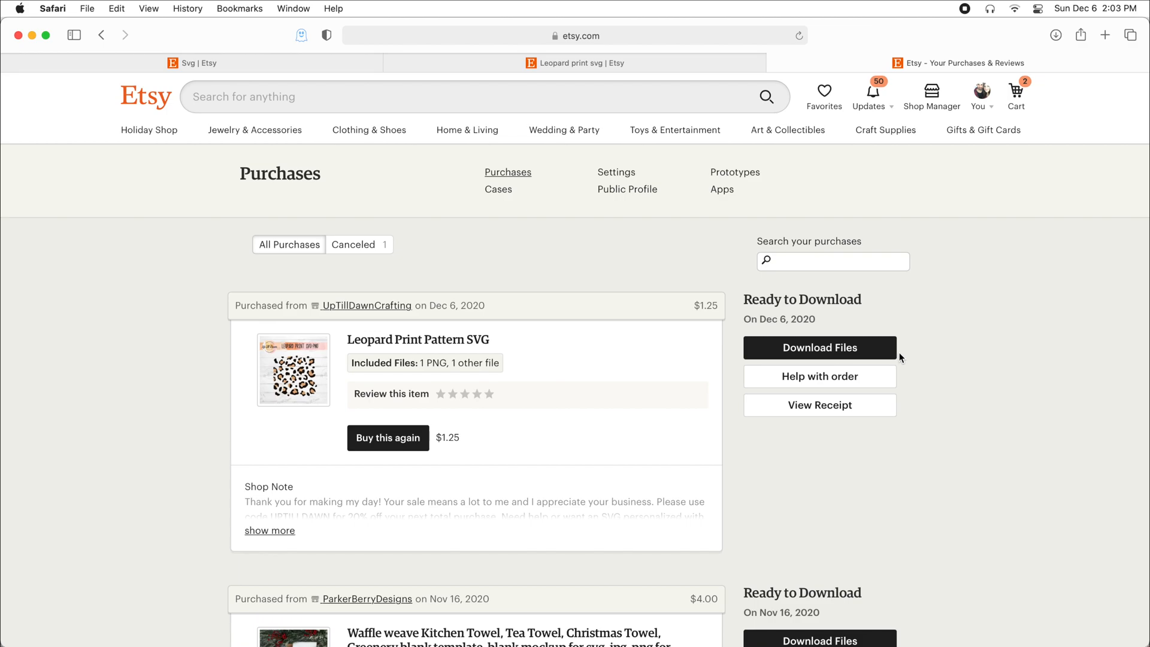
mouse_move(872, 358)
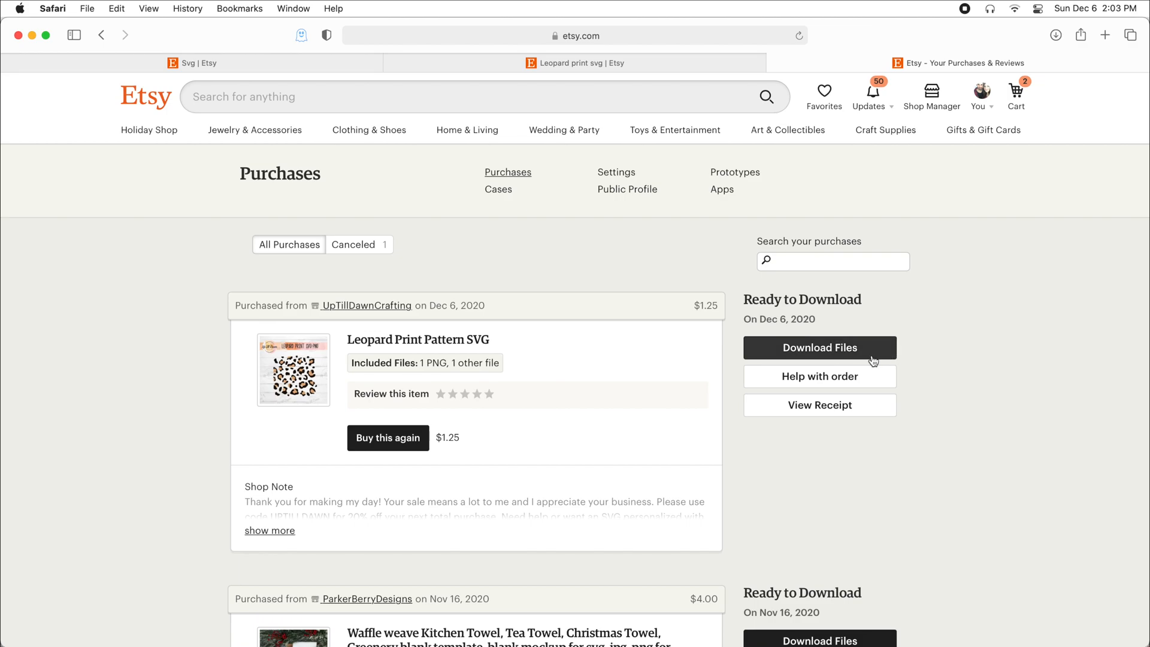
Reopen the leopard order's Download Files page, then launch Cricut Design Space from the Dock
left_click(819, 347)
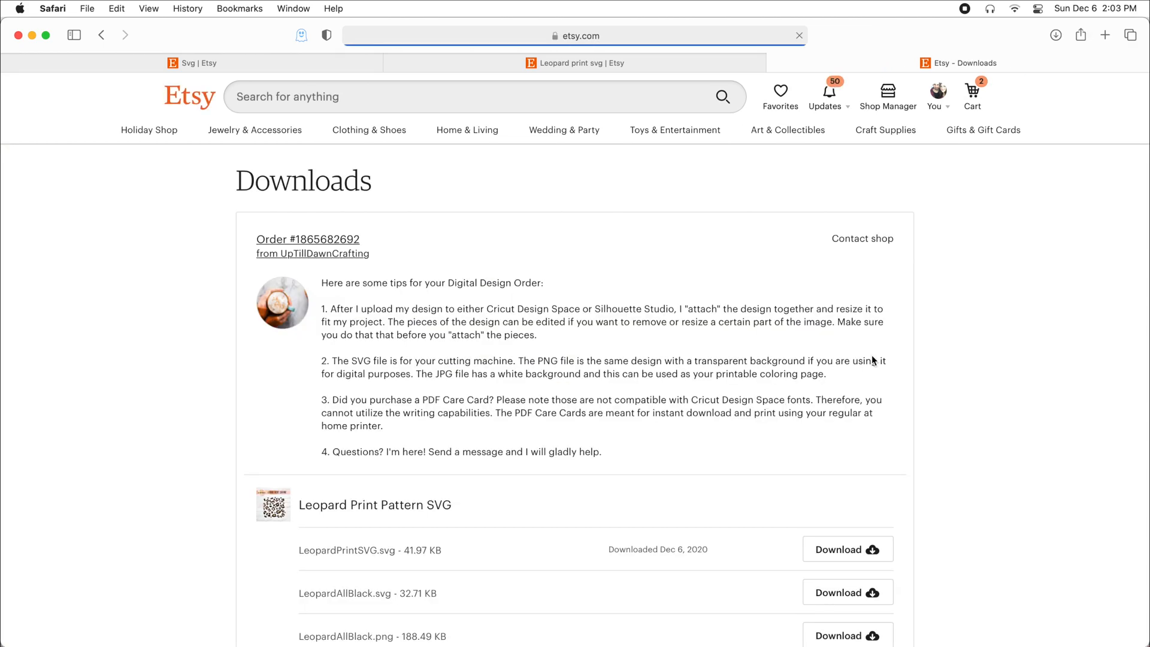
scroll("down", 3)
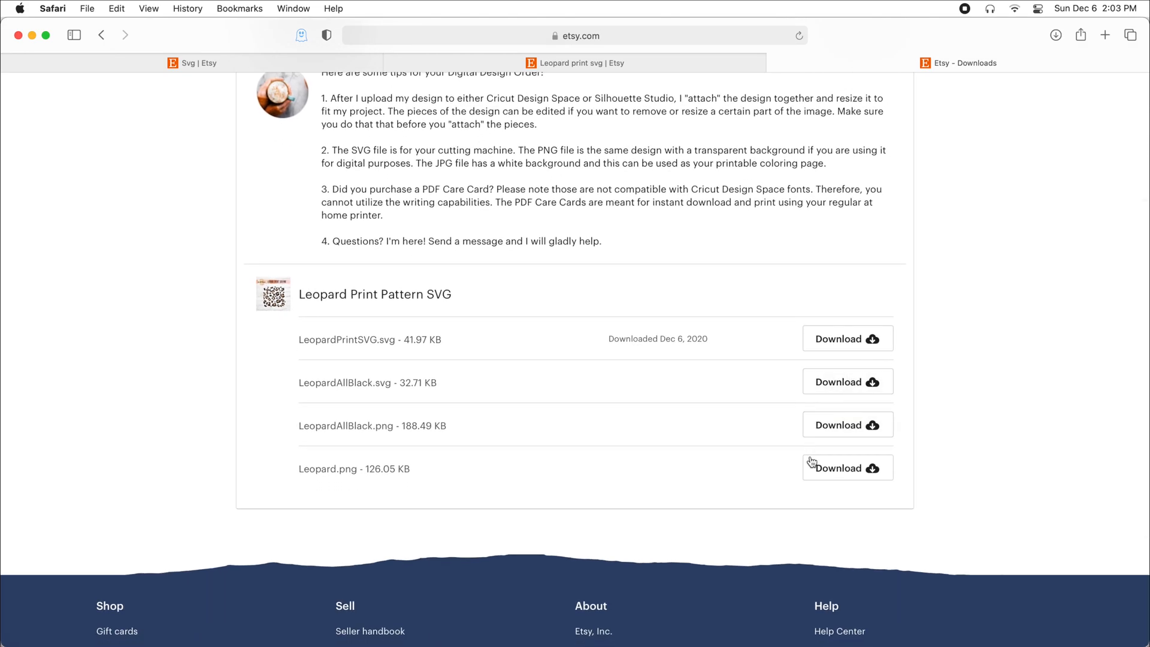
mouse_move(928, 464)
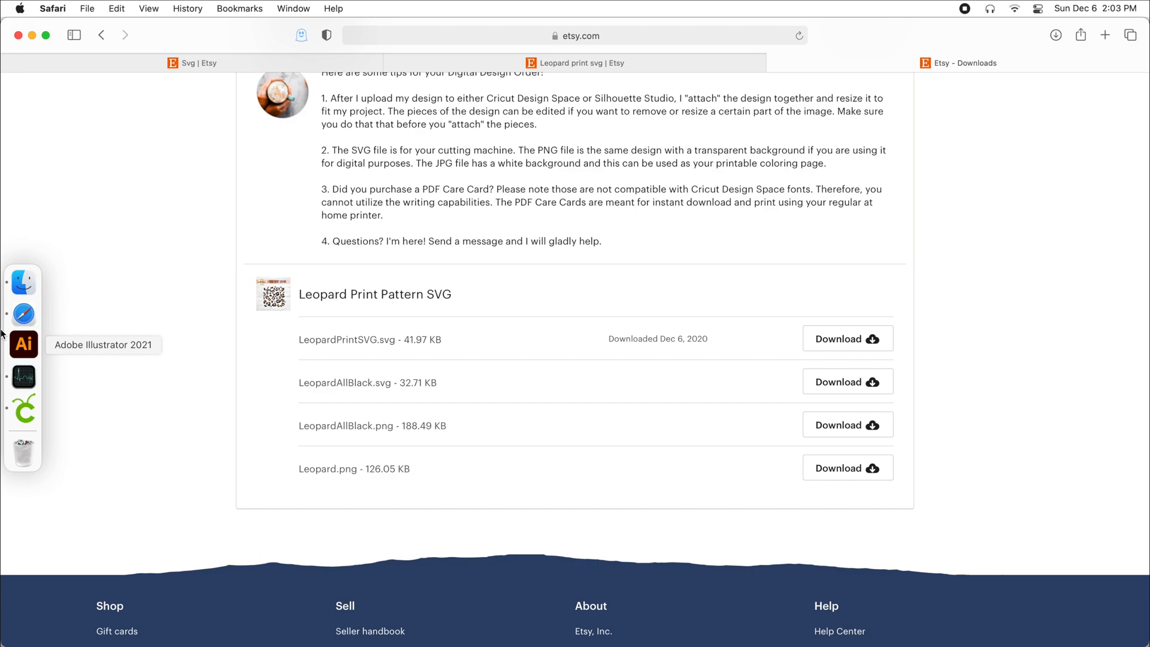
mouse_move(29, 279)
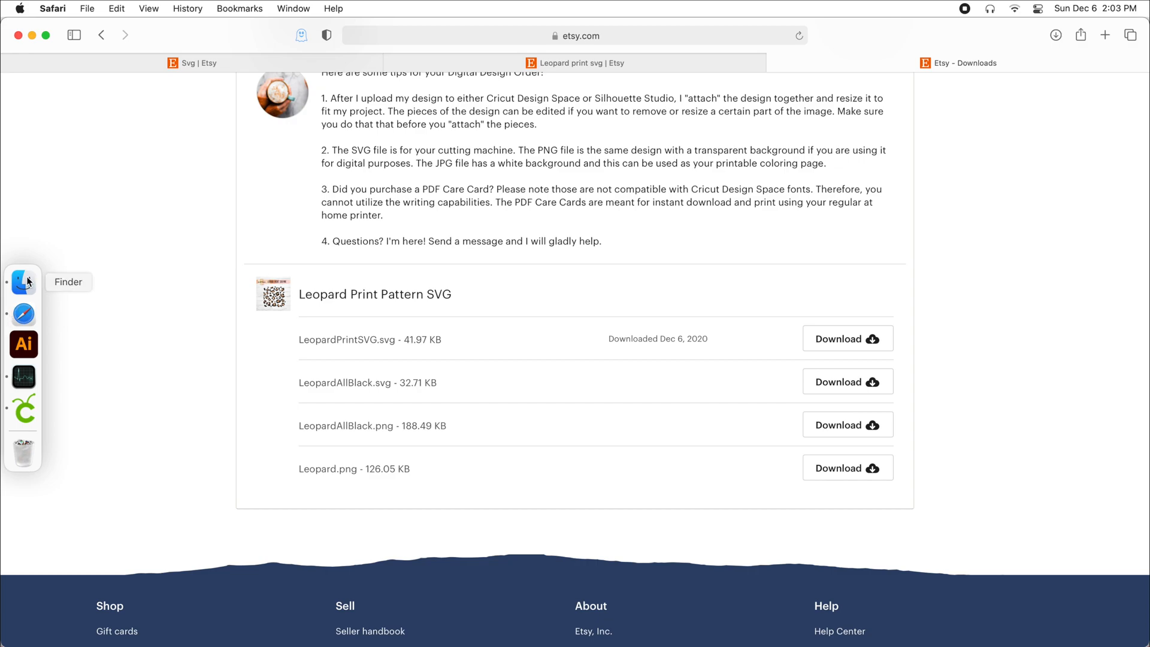
left_click(23, 282)
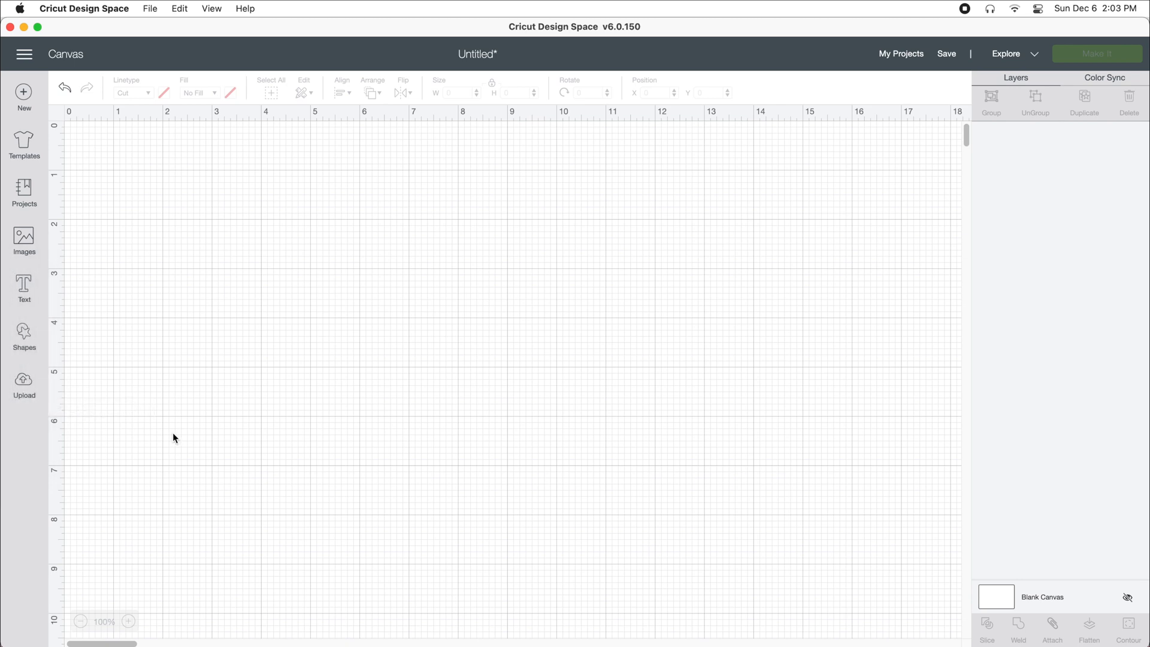
Choose Upload, then Upload Image, to reach the file drop screen
left_click(24, 383)
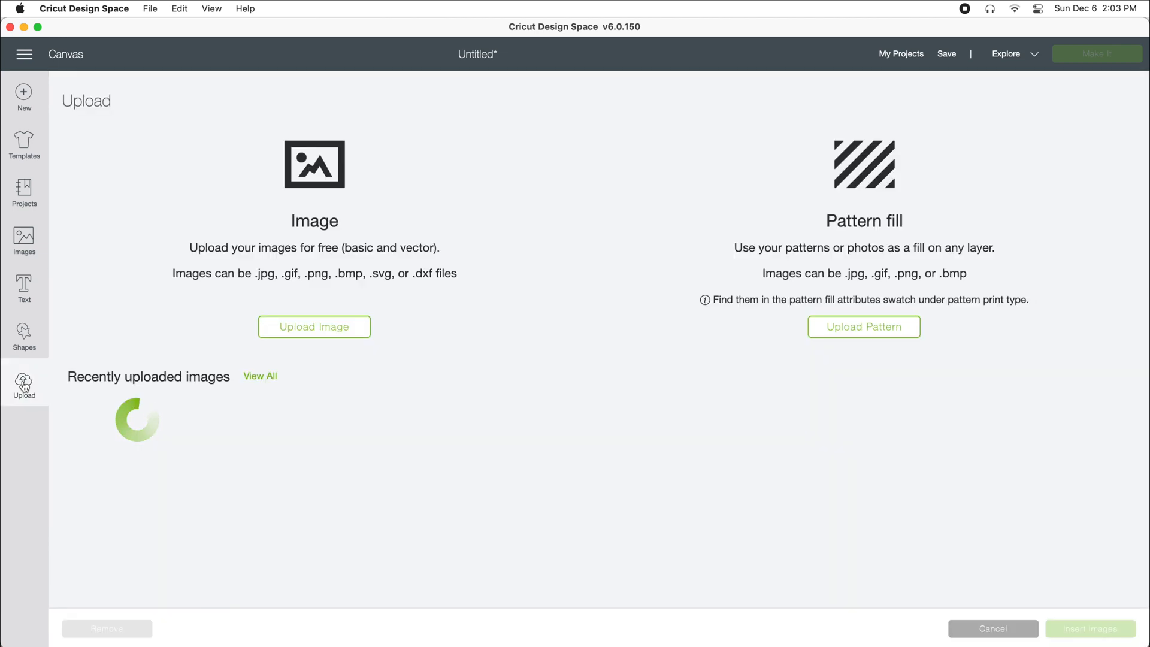
left_click(313, 326)
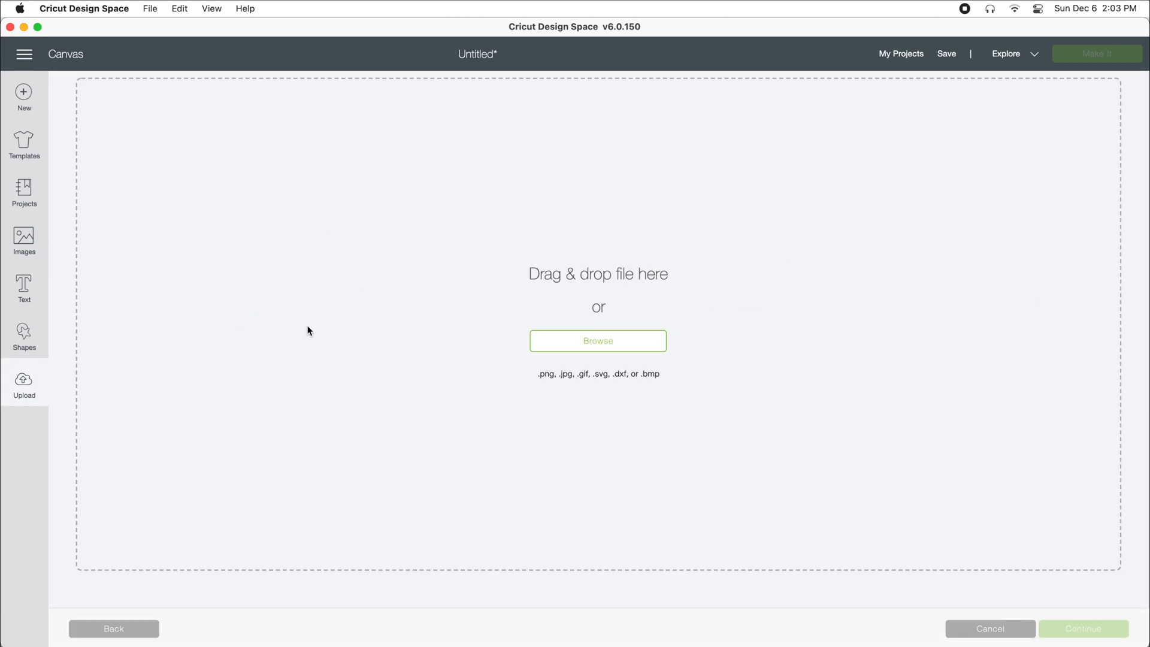
mouse_move(573, 340)
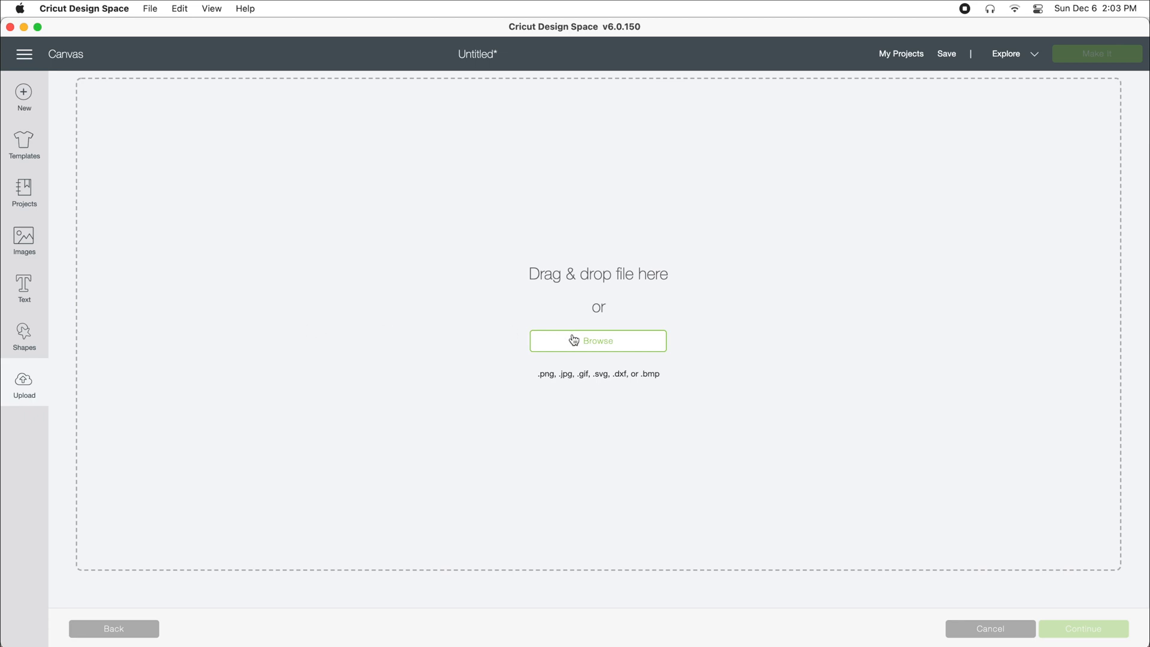
mouse_move(555, 323)
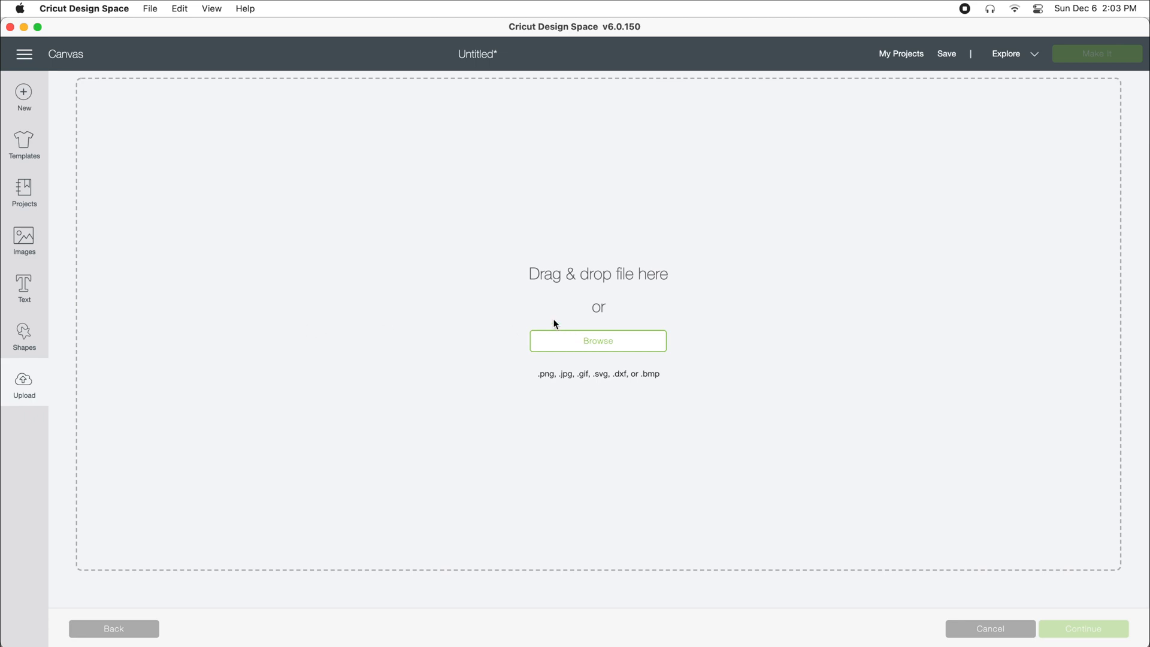
Browse to Downloads and open LeopardPrintSVG.svg for uploading
left_click(597, 341)
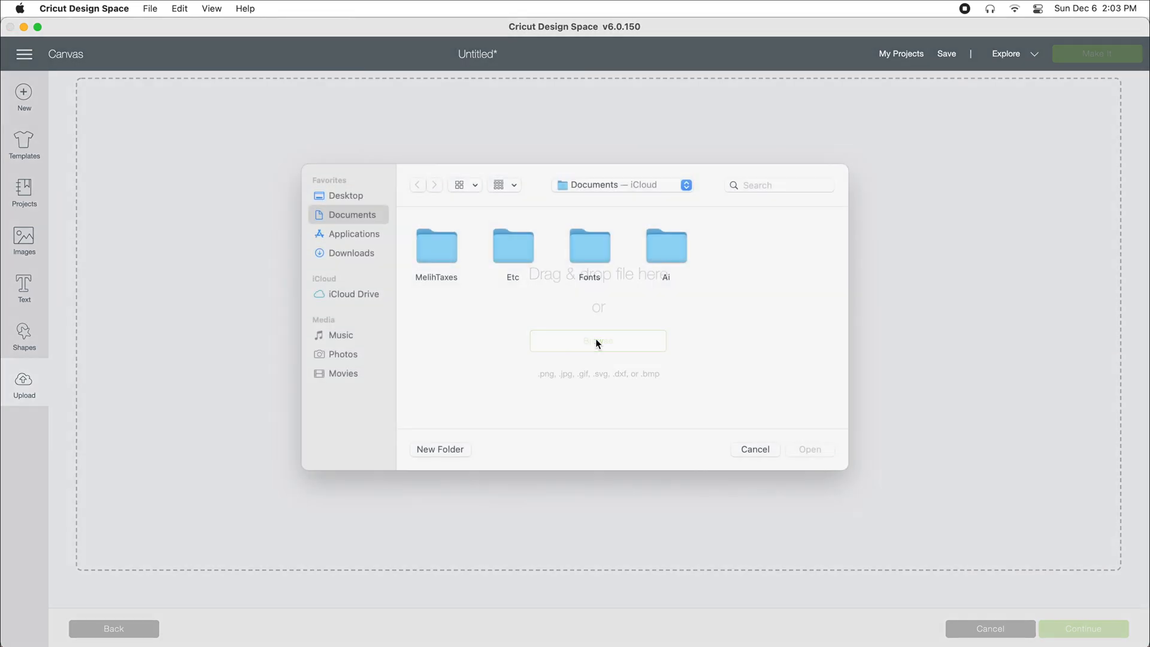
left_click(351, 253)
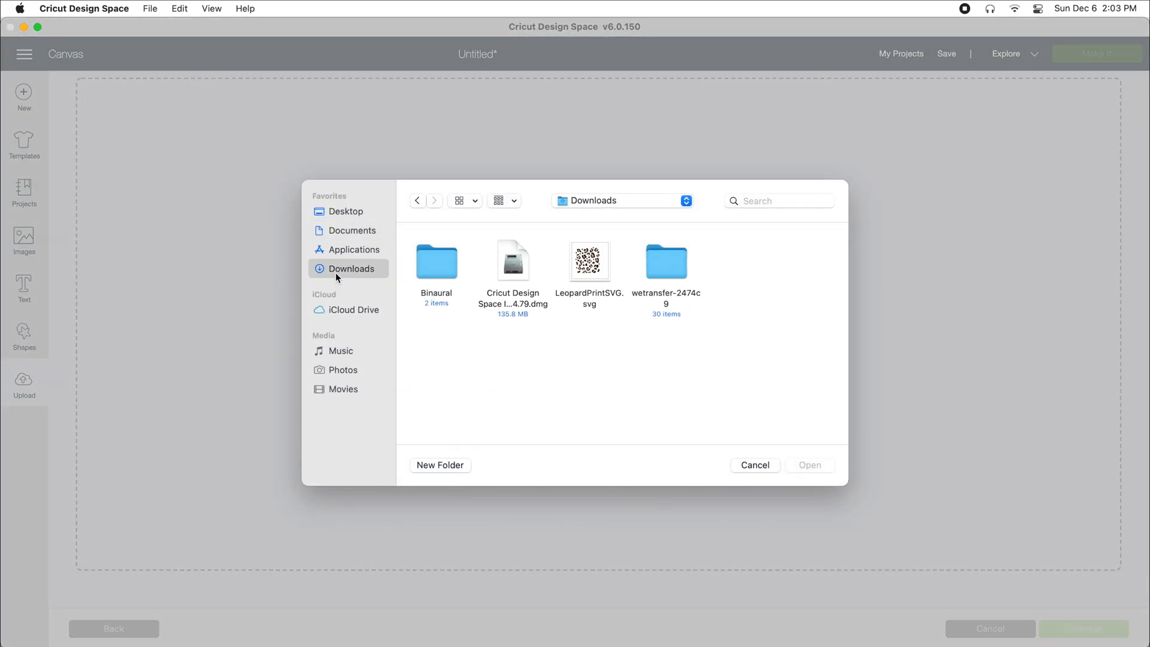
left_click(589, 260)
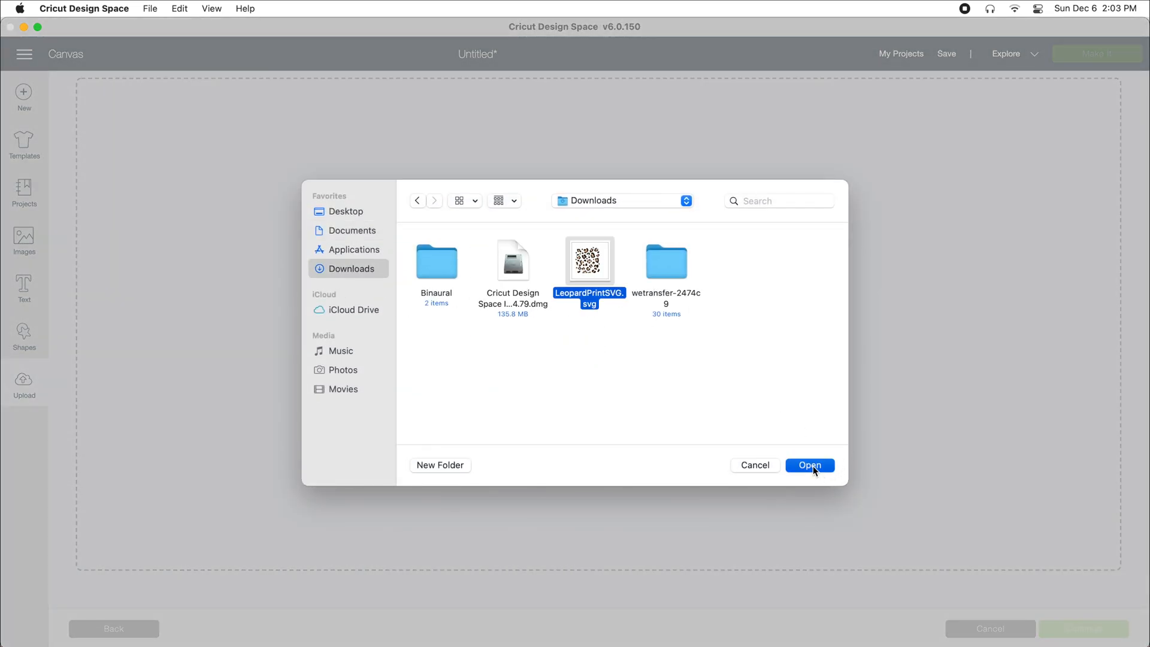
left_click(809, 465)
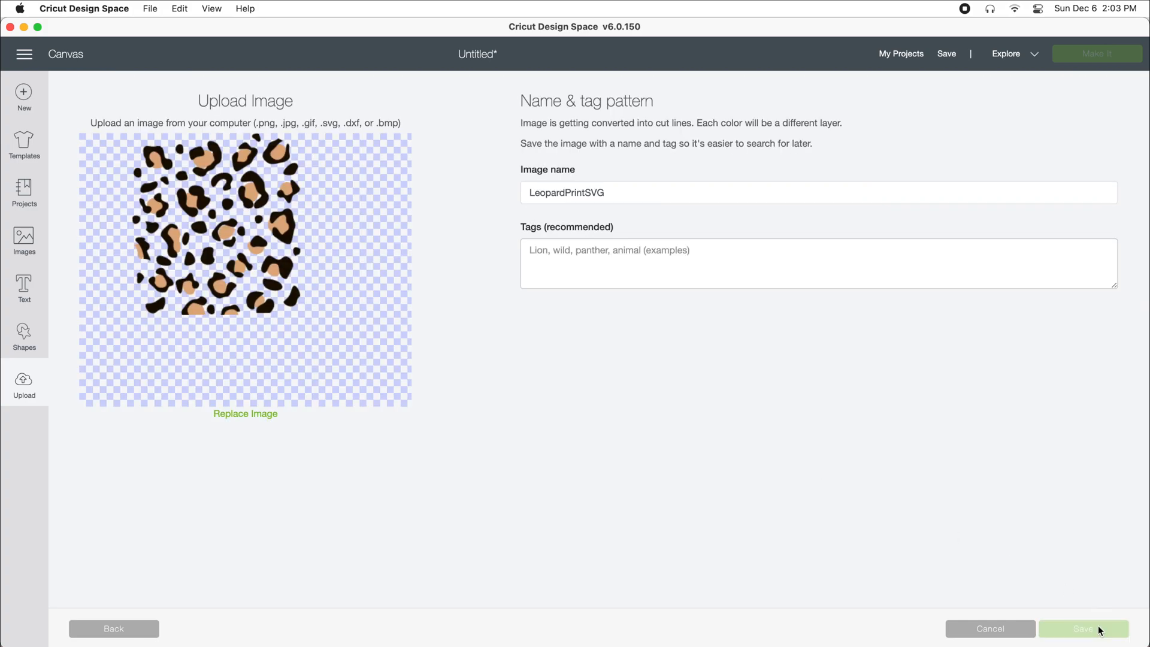
Save the leopard print upload and select its thumbnail in Recently uploaded images
left_click(1082, 628)
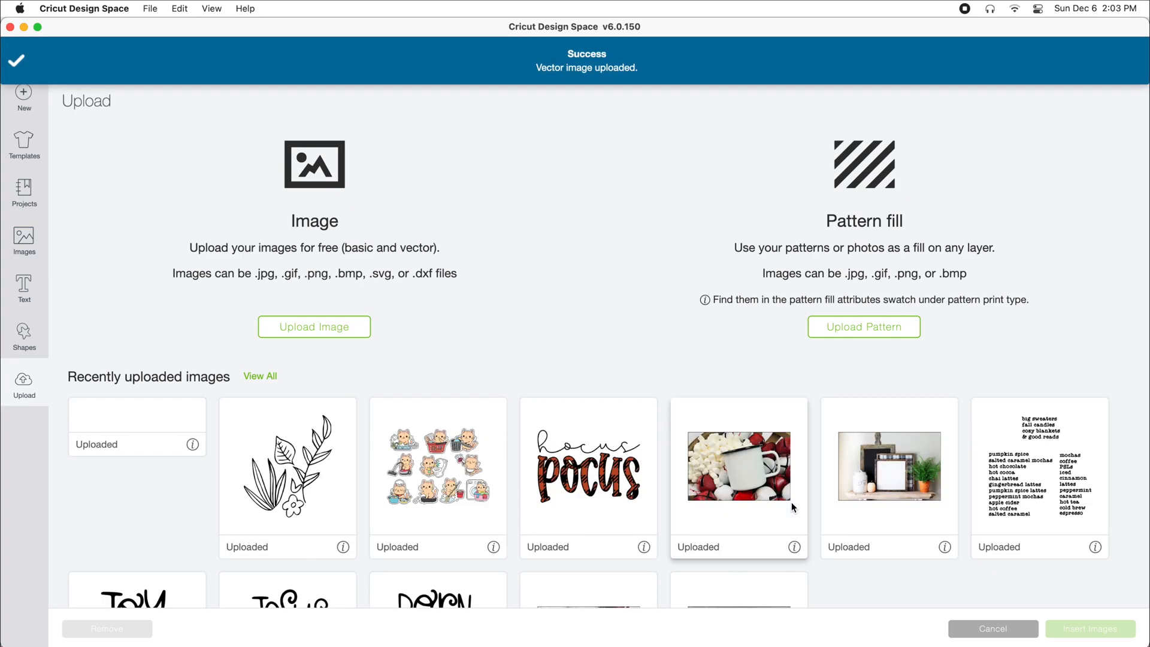
left_click(136, 476)
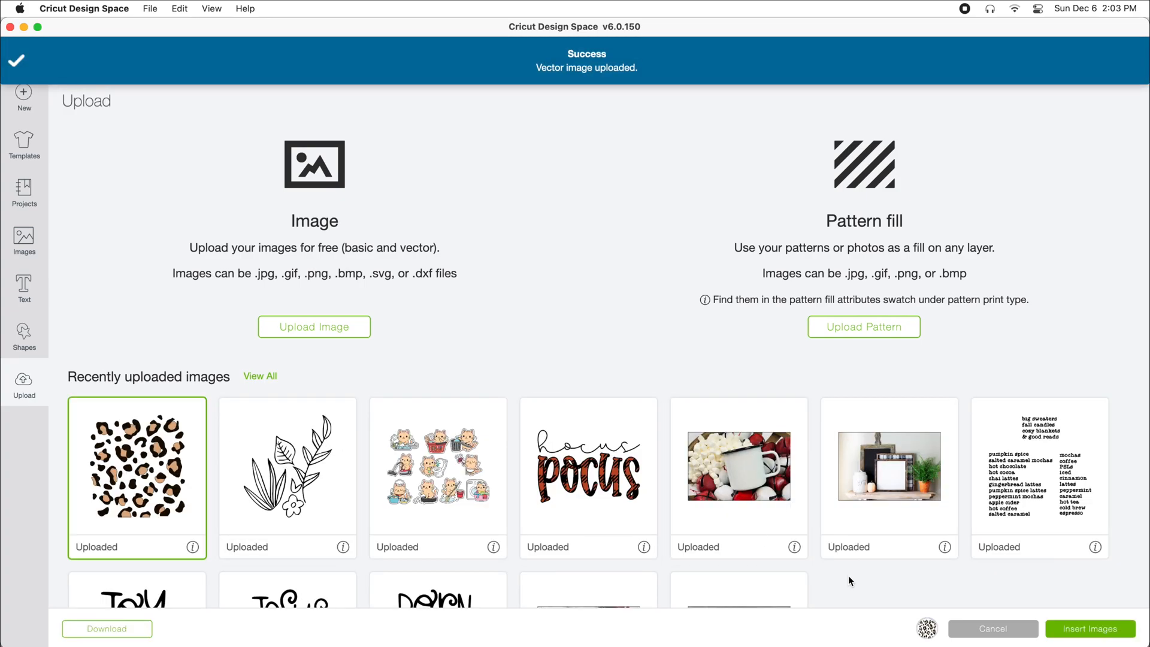